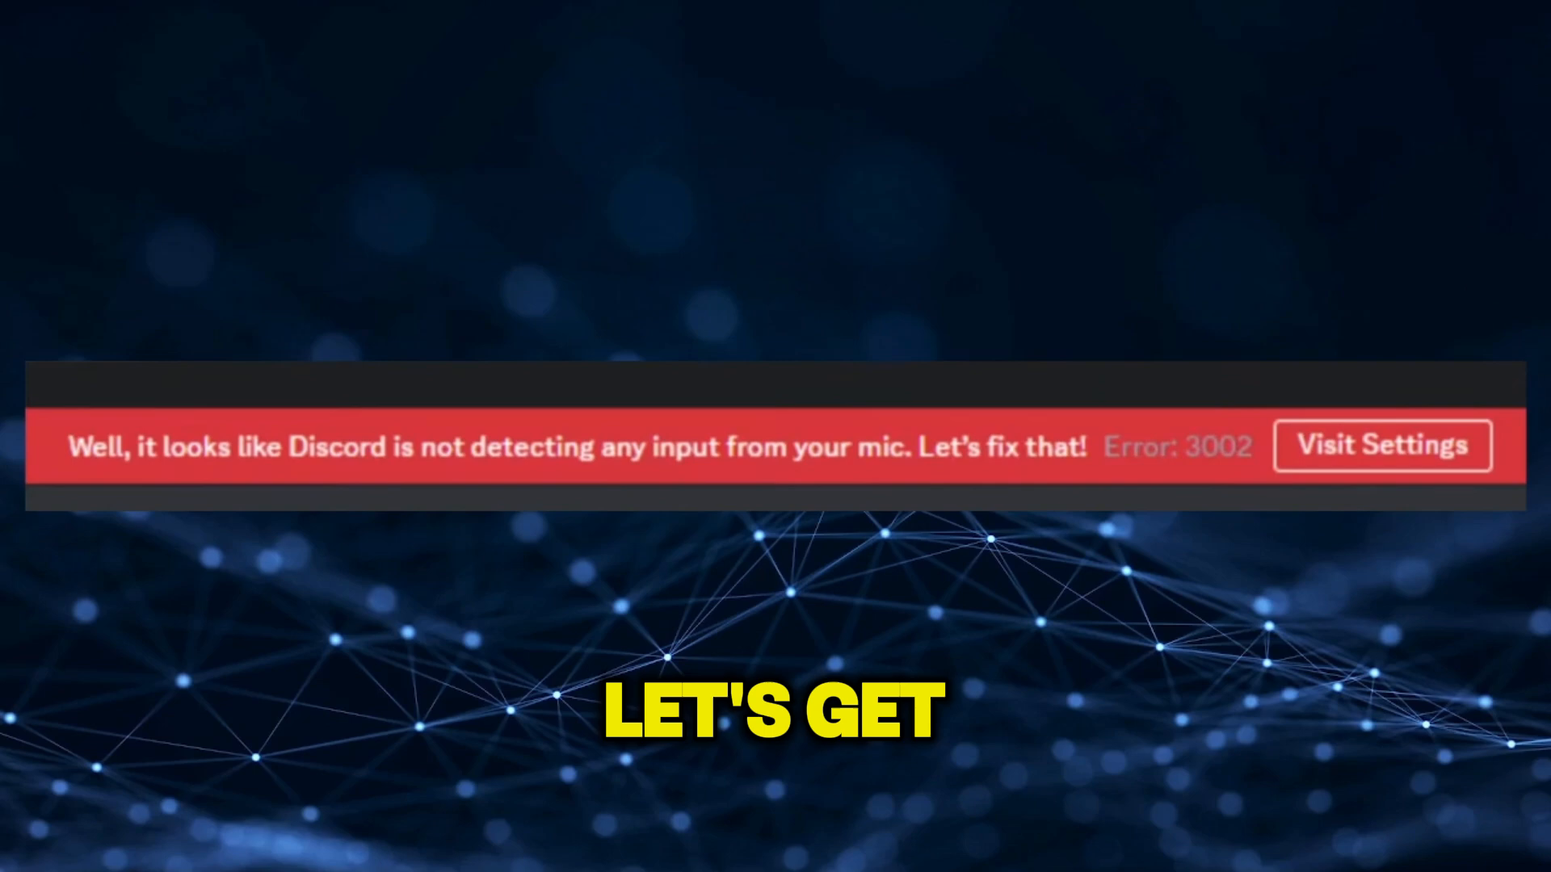
Step: Bring up the Windows Sound settings page listing the available input devices
click(1381, 445)
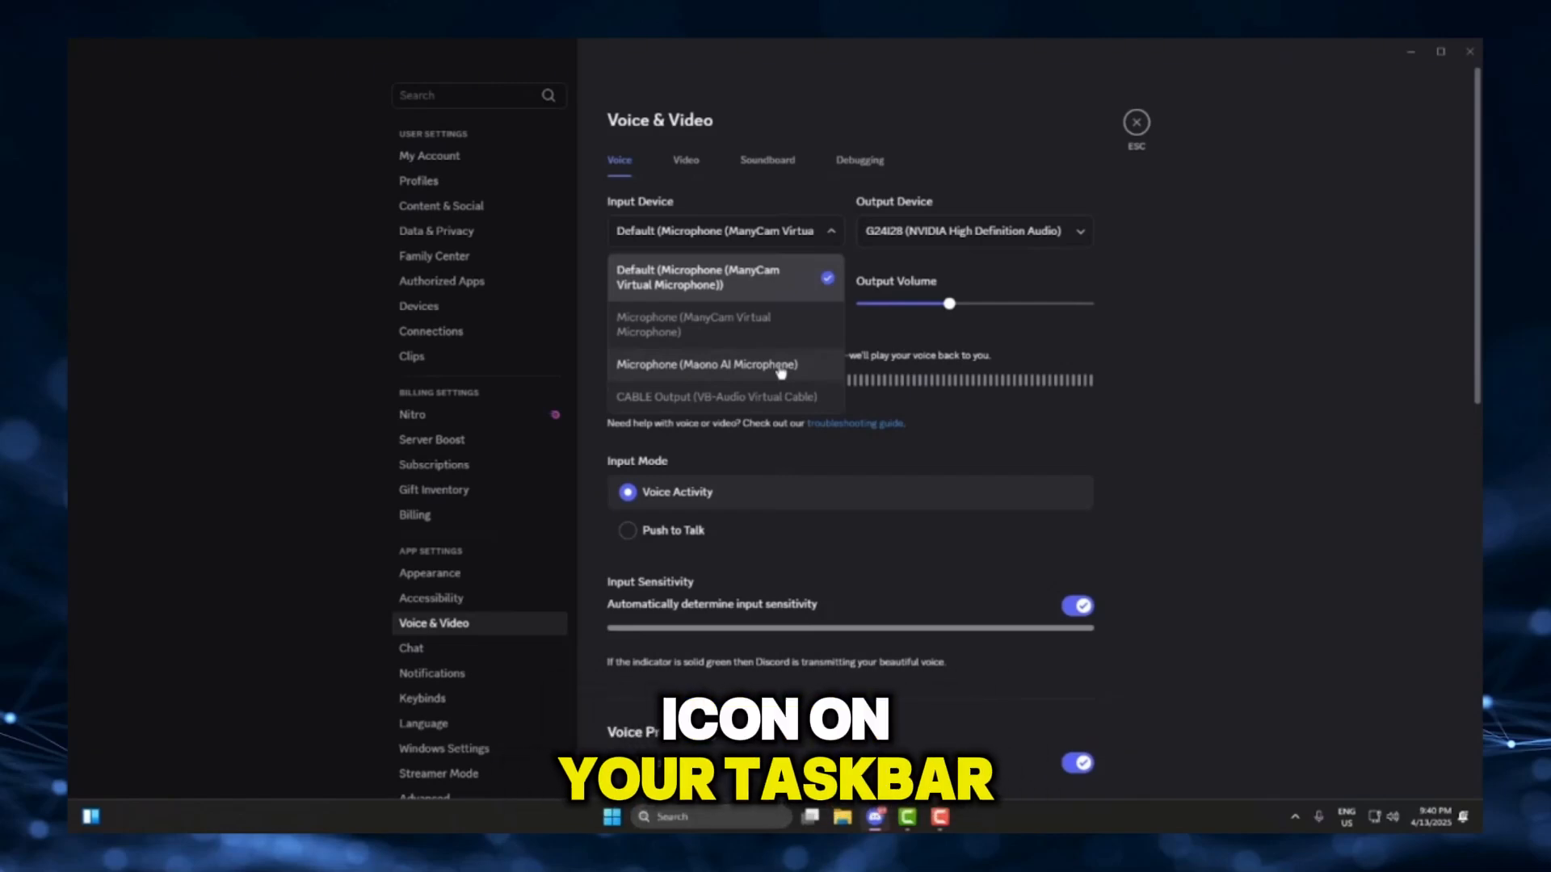
right_click(1390, 816)
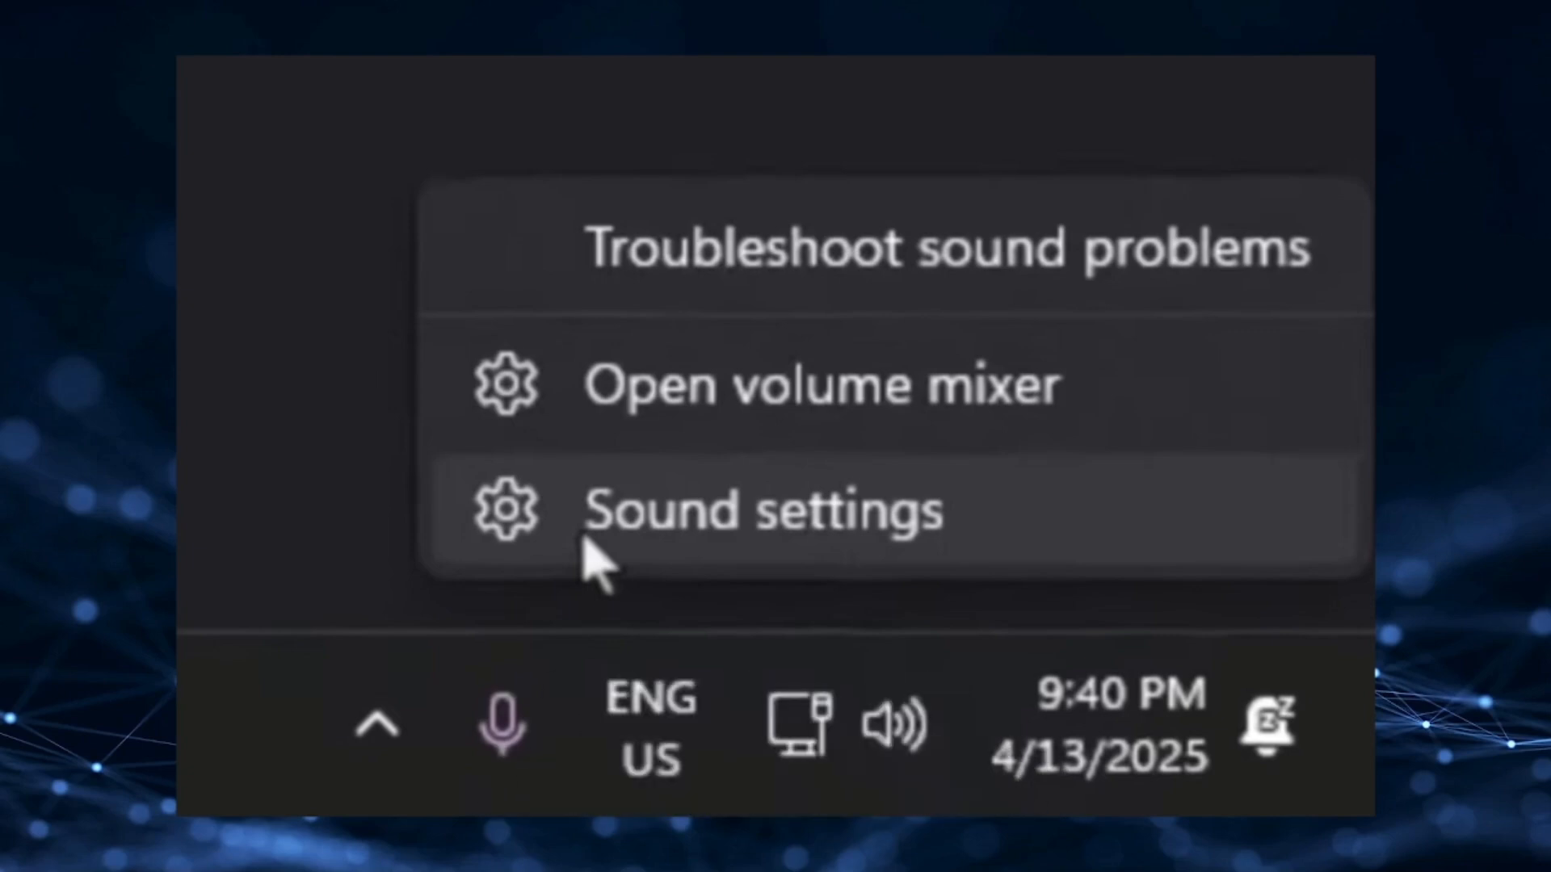
click(761, 509)
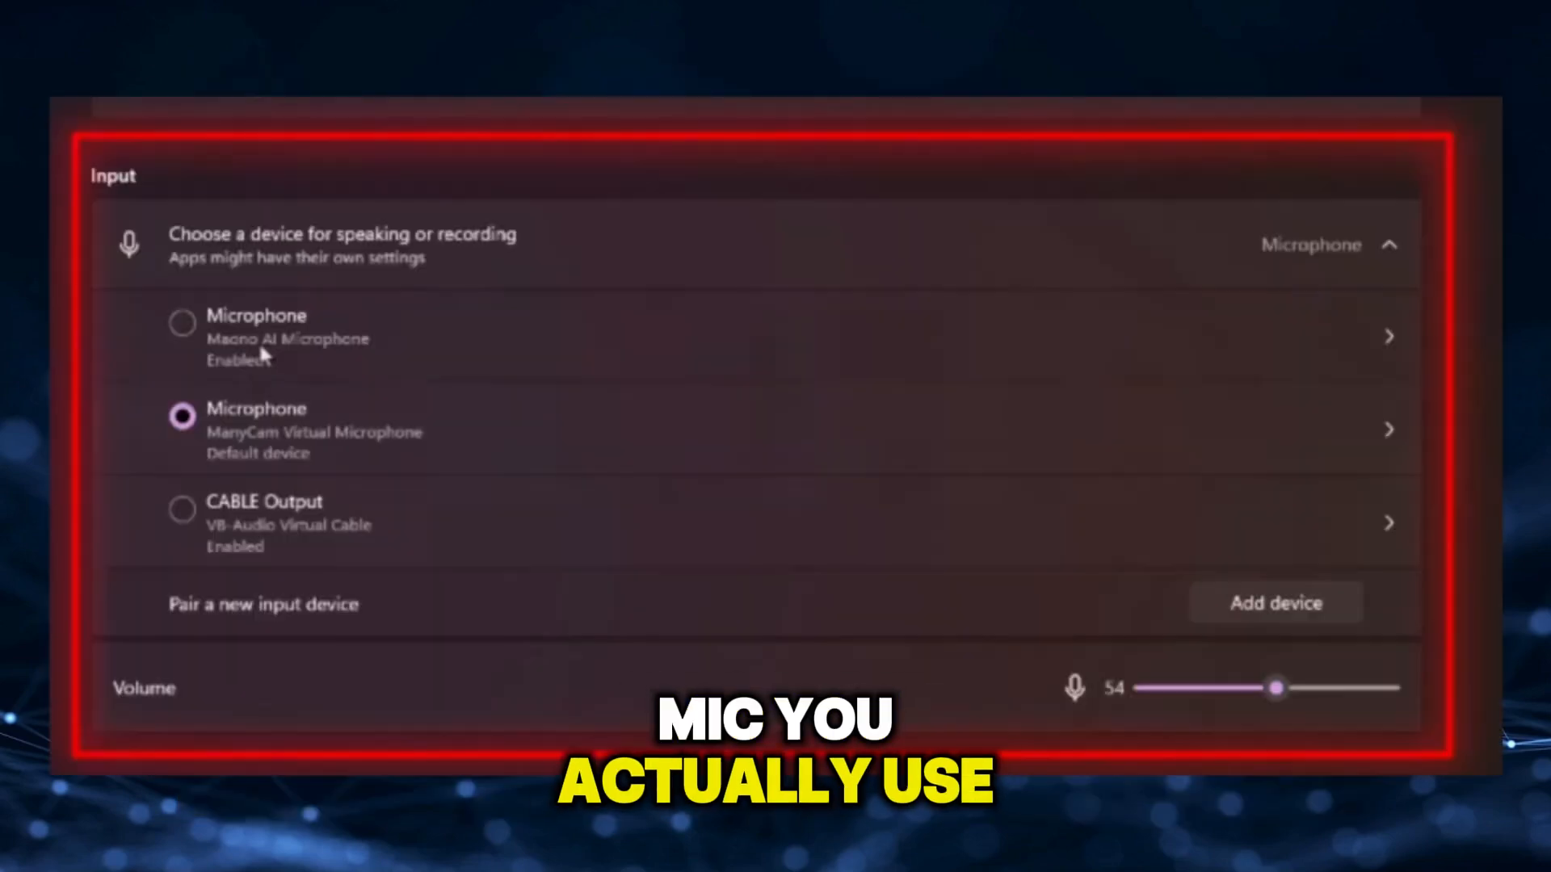